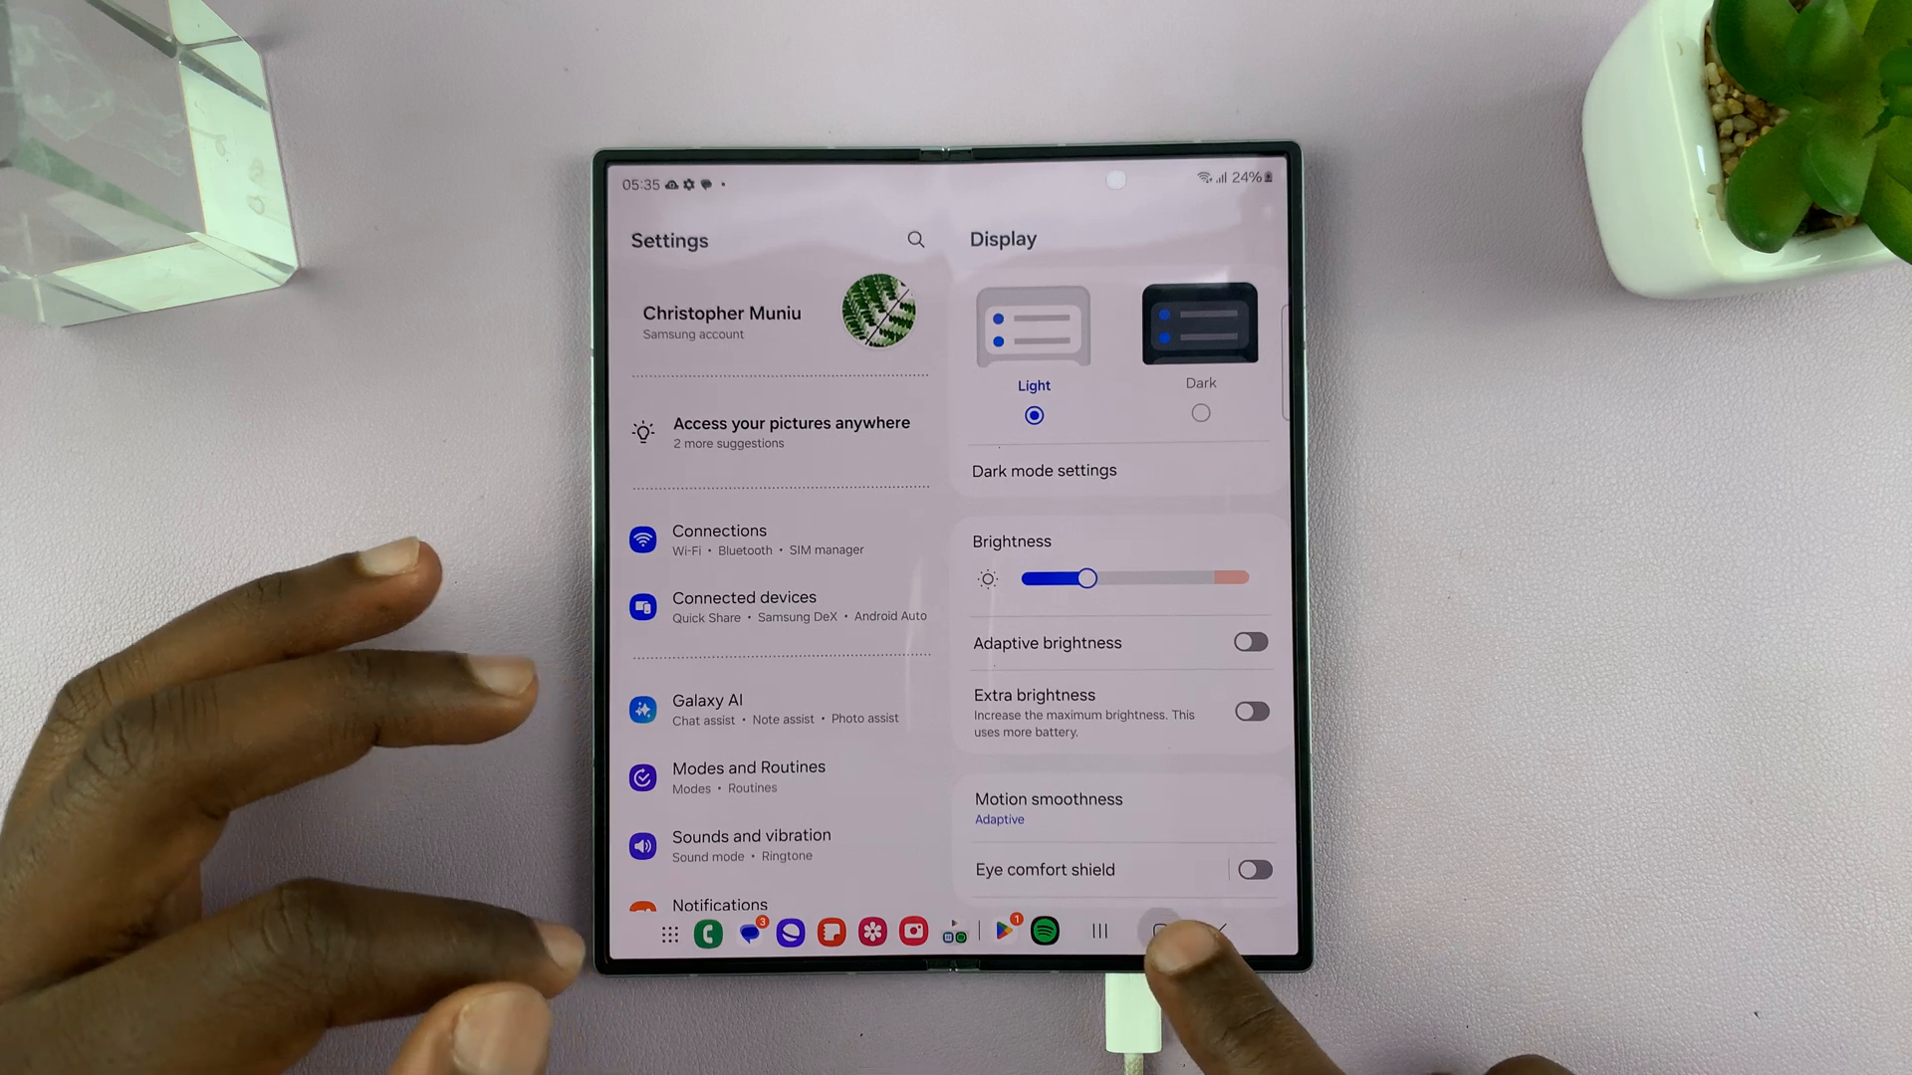
Step: Reach the Font size and style option within Display settings
left_click(1159, 932)
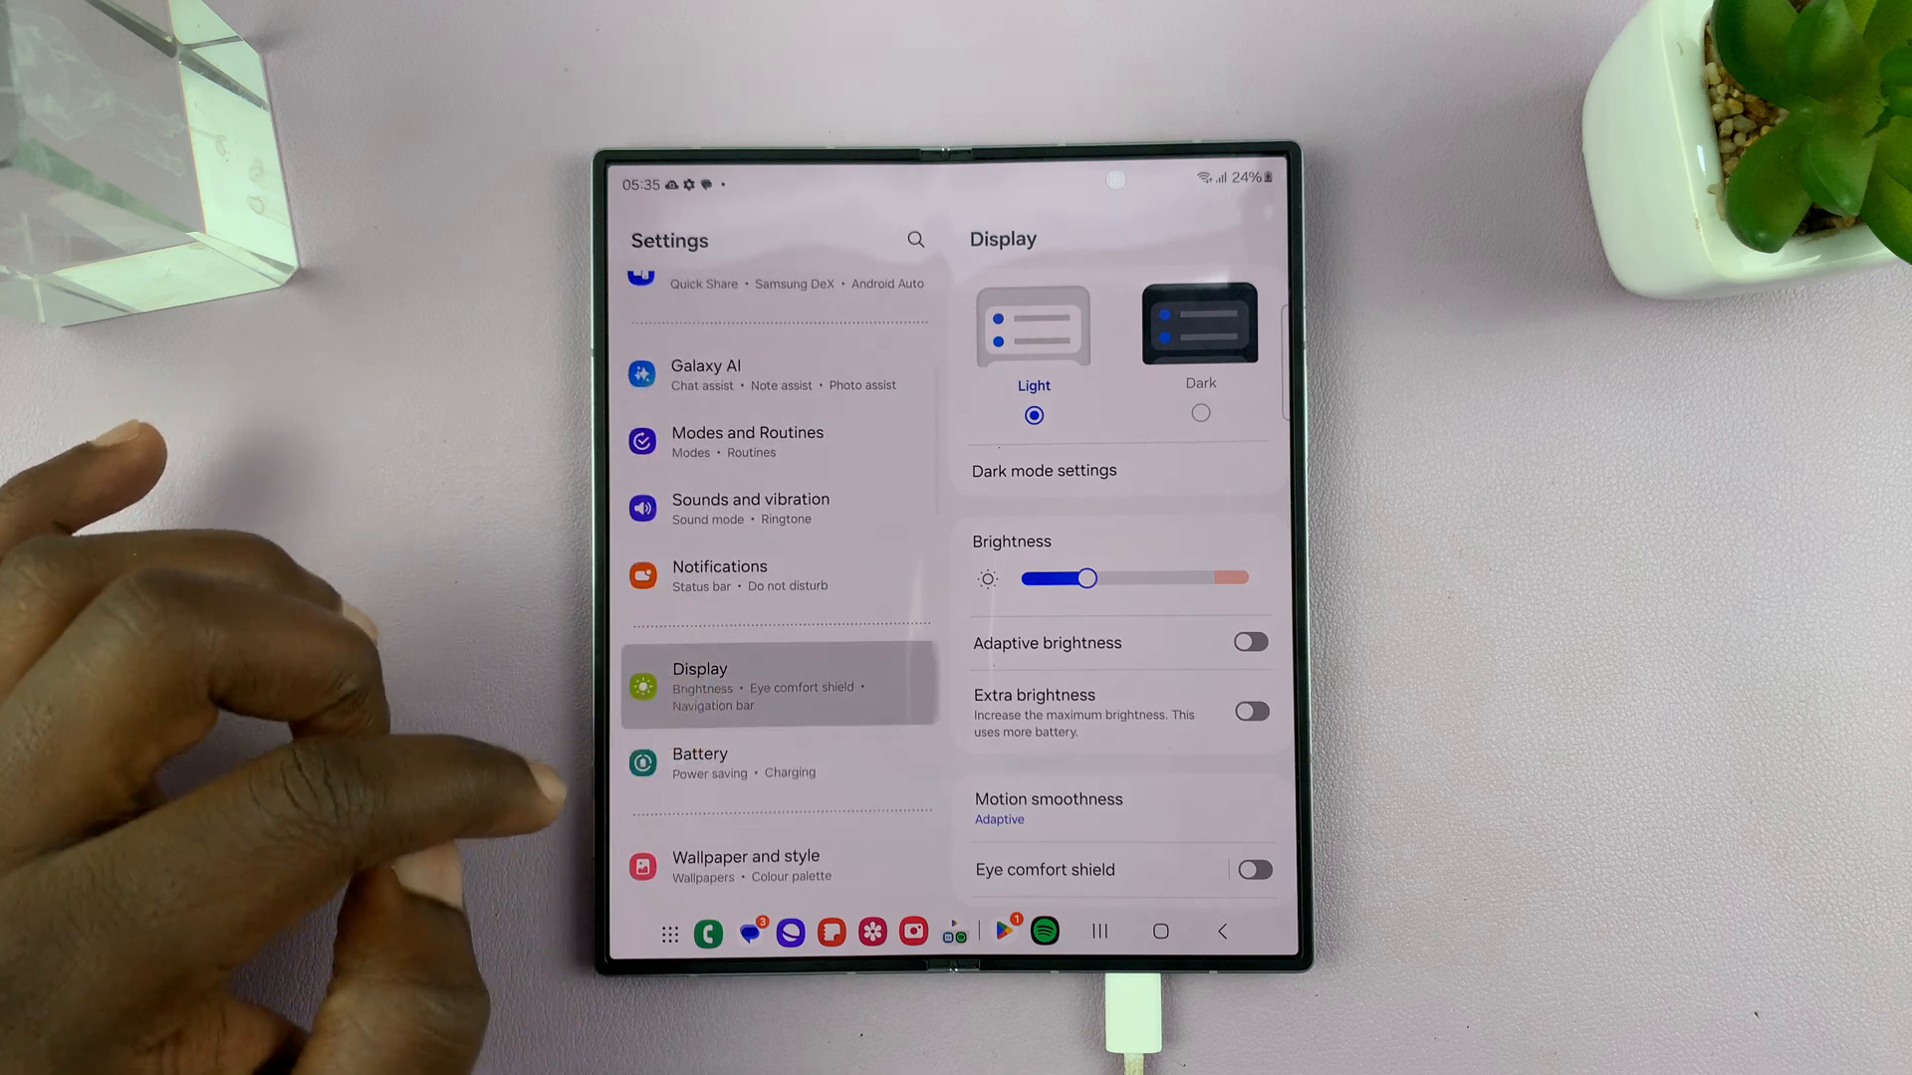
scroll("up", 3)
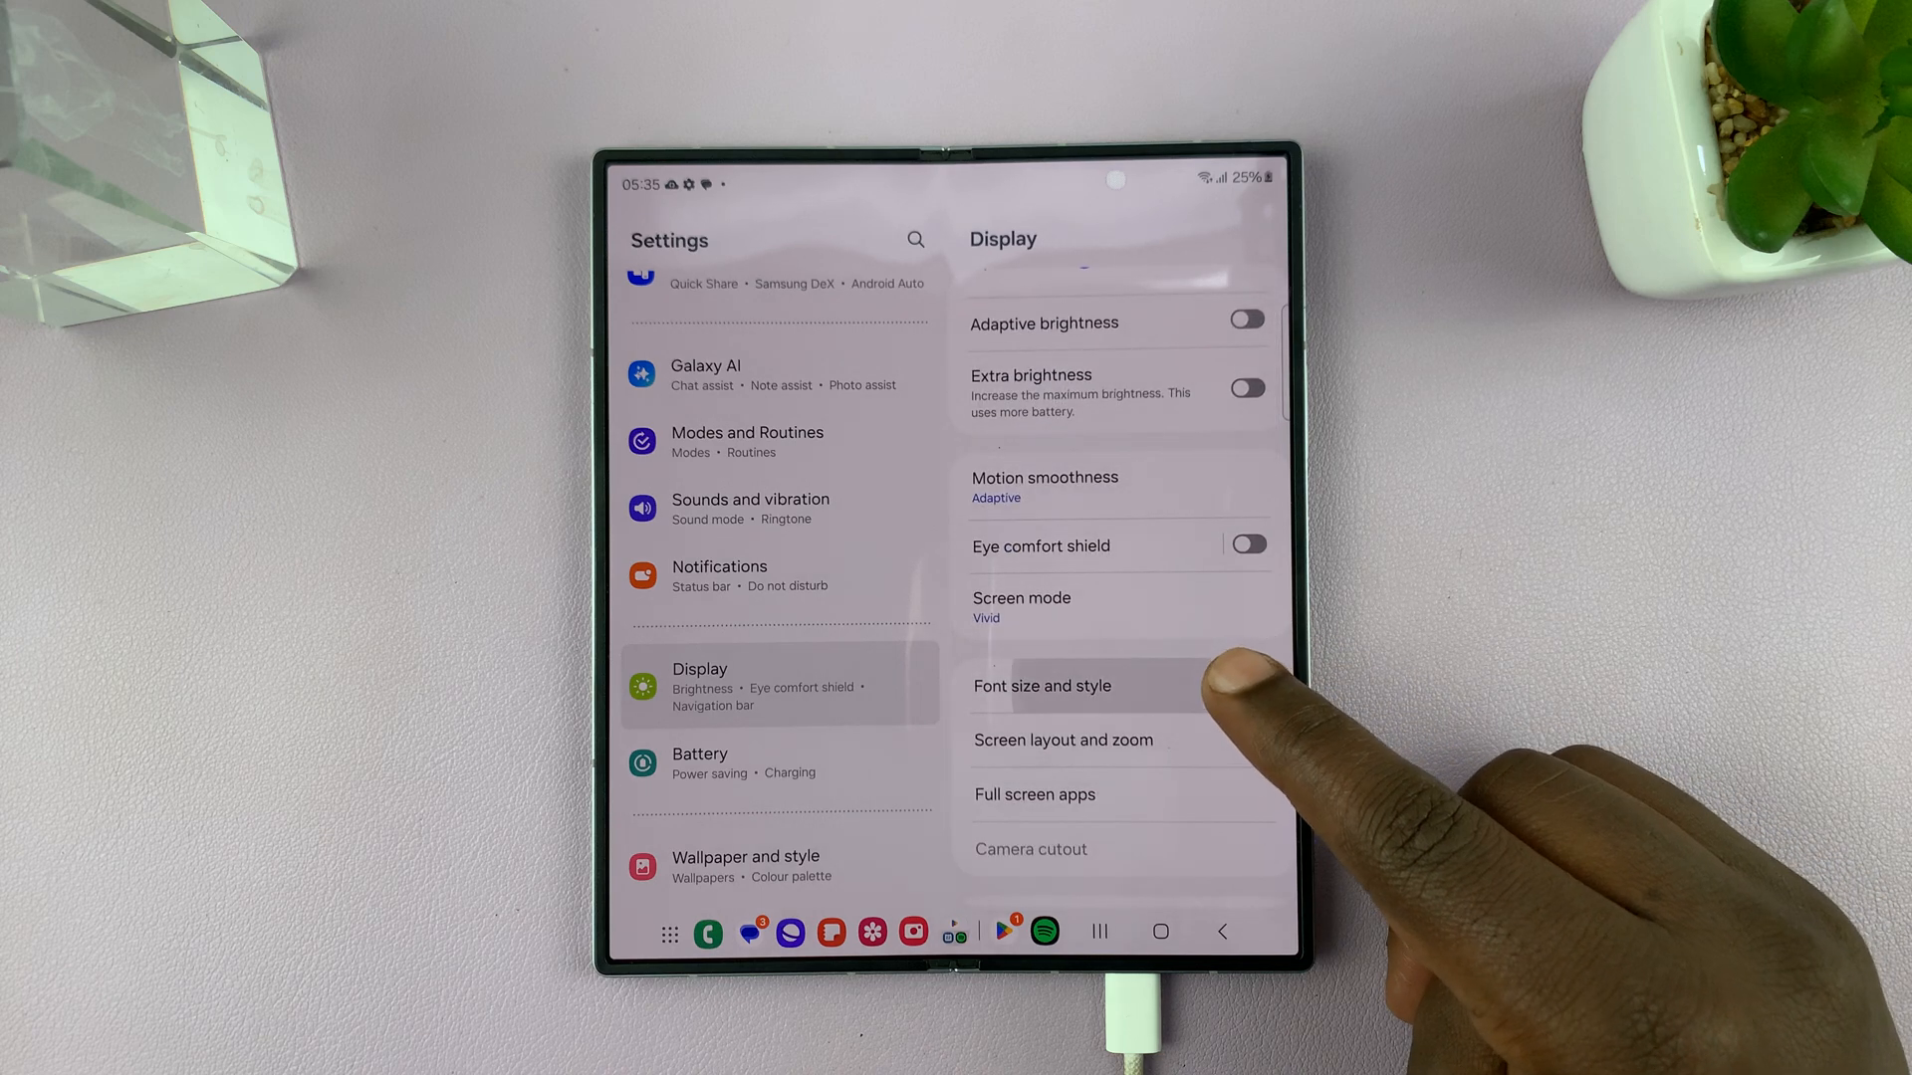
left_click(1042, 685)
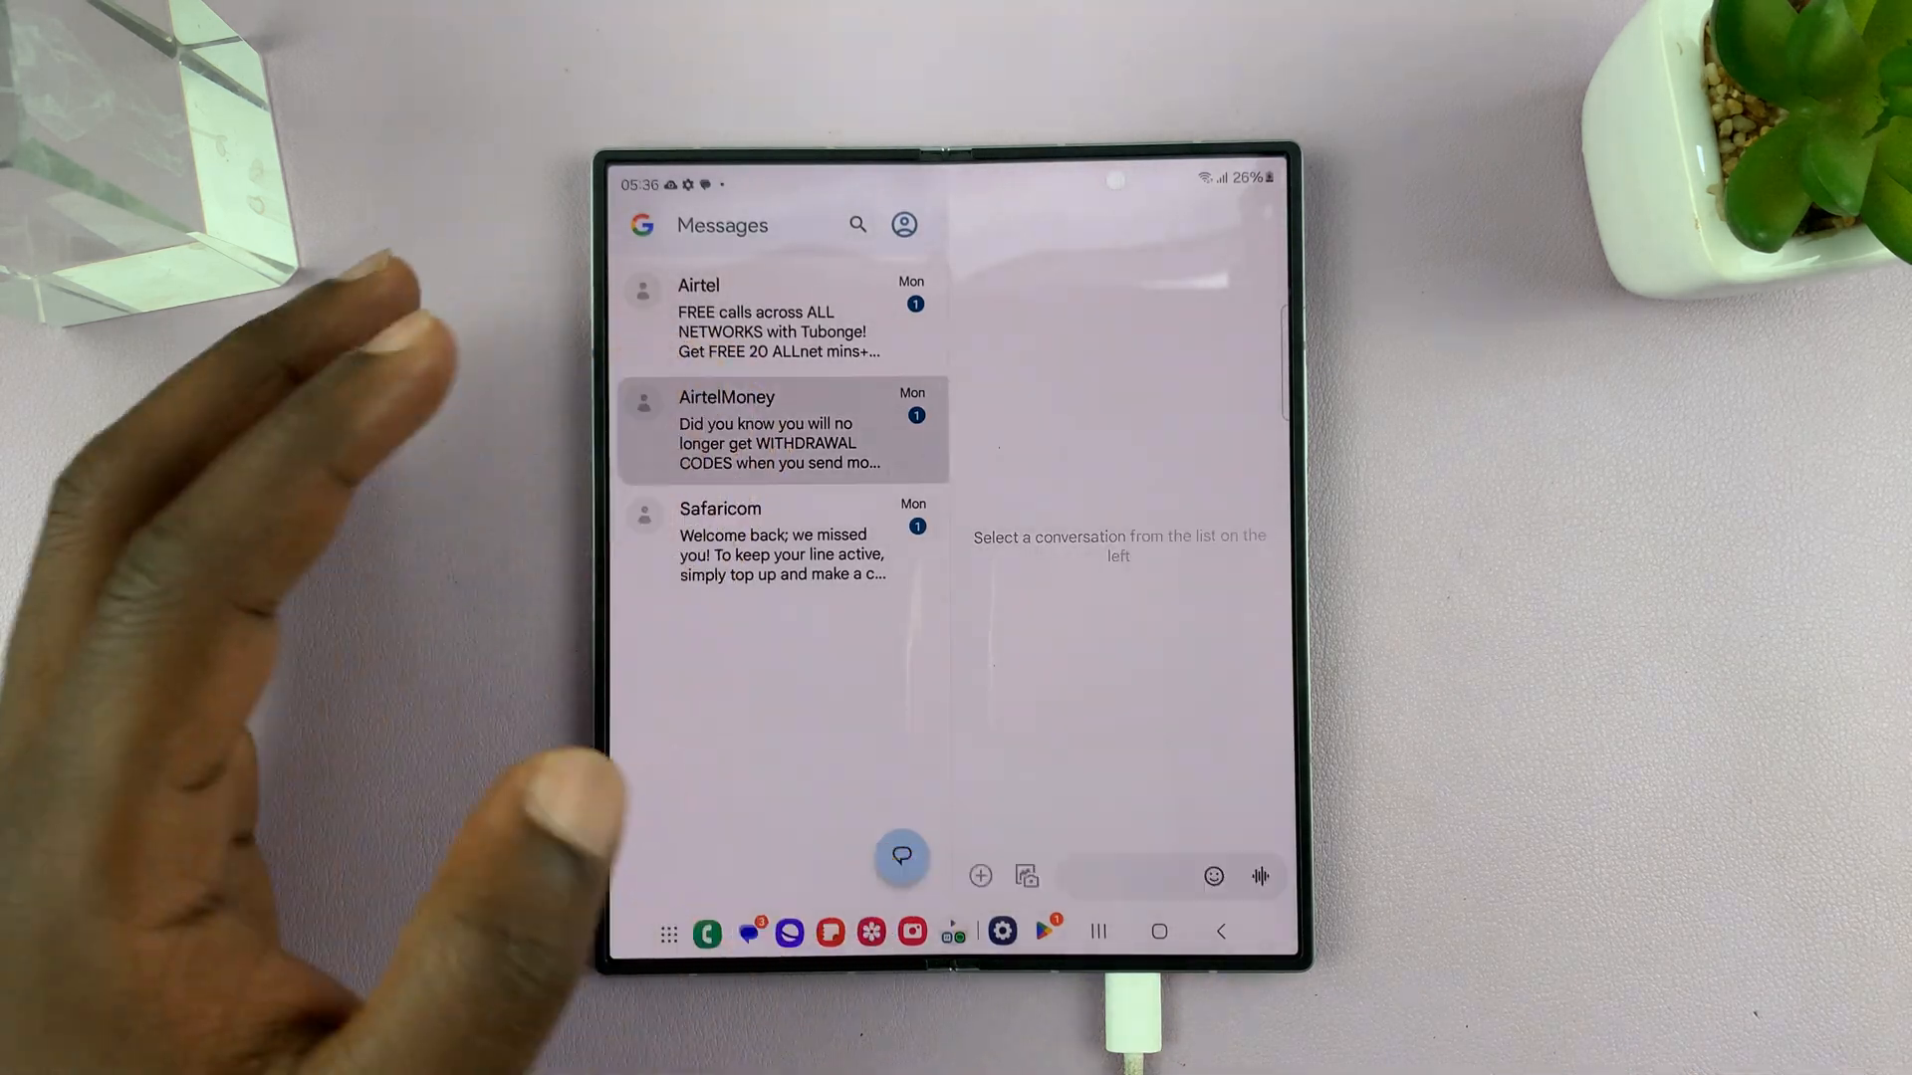
Step: View the AirtelMoney conversation in the larger font, then return to the home screen
left_click(785, 430)
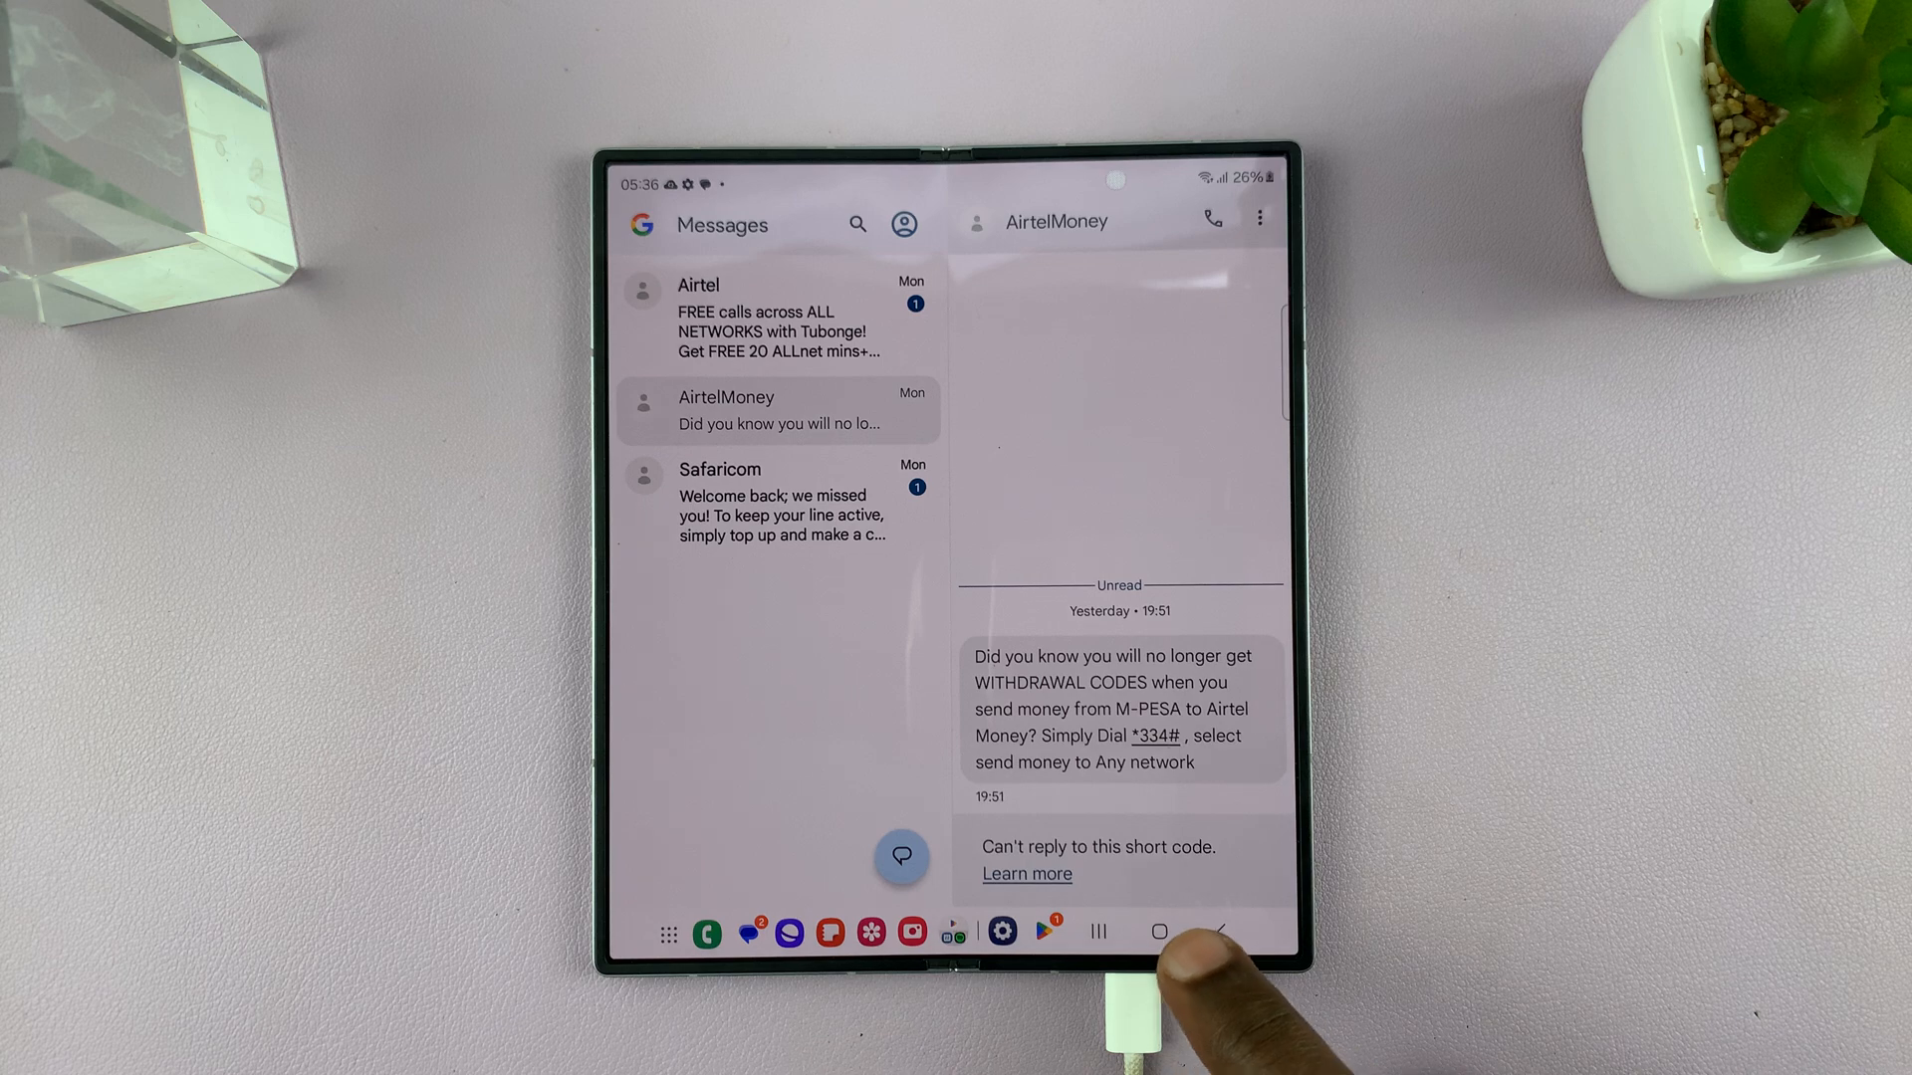
left_click(1157, 930)
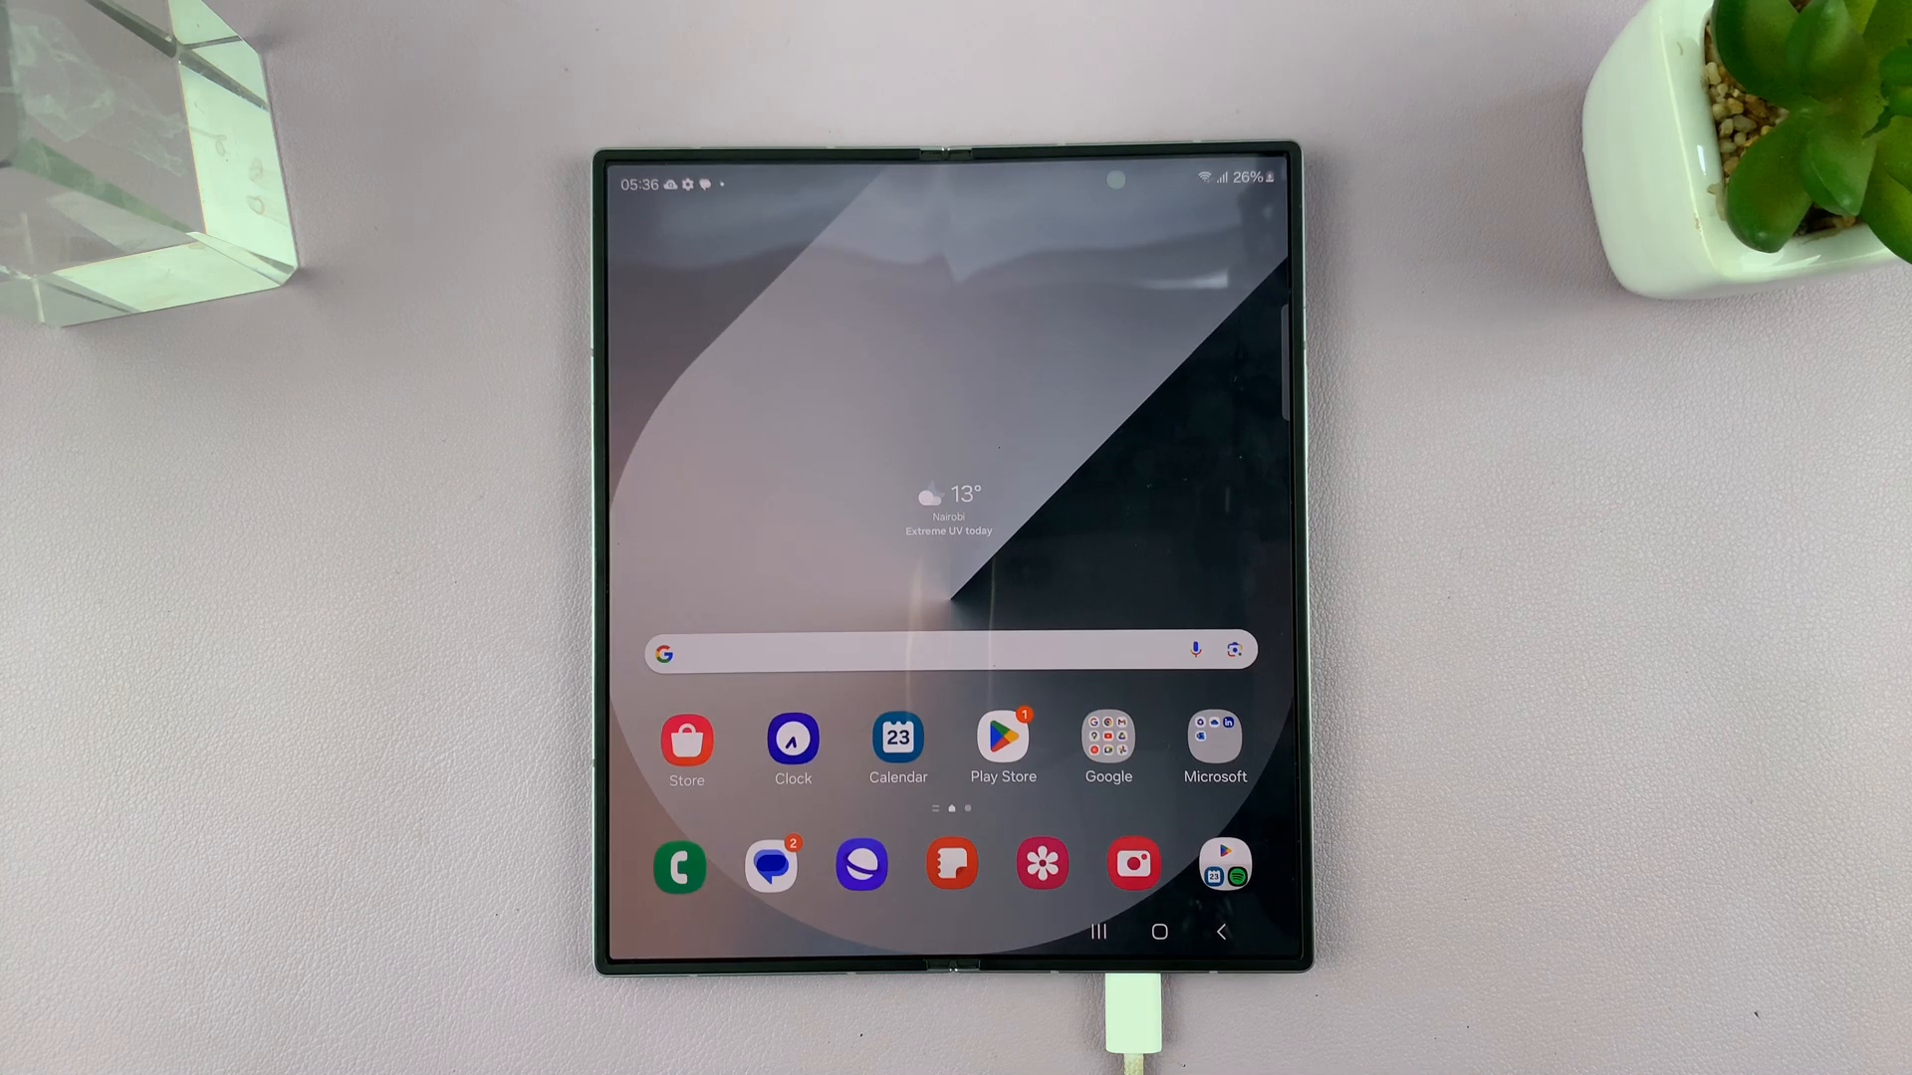